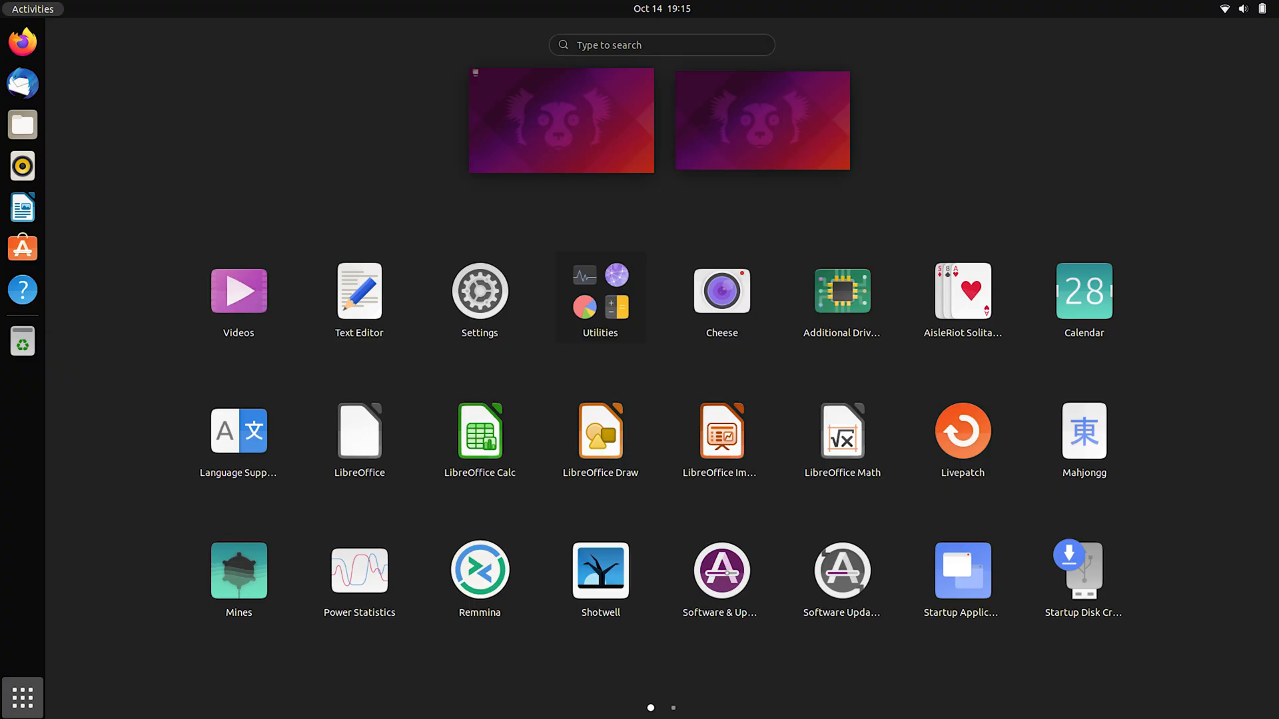
# Step: Leave the Ubuntu app grid for the Activities overview with workspace thumbnail and dash
pyautogui.click(662, 8)
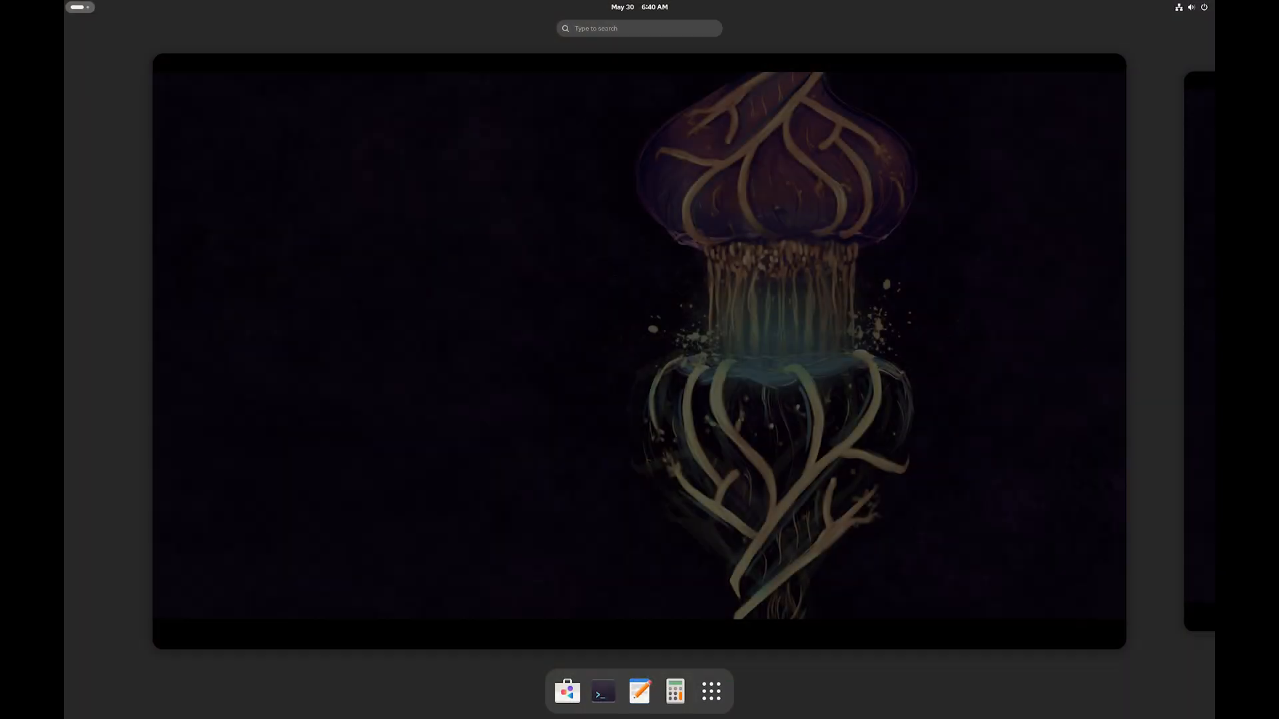
# Step: View GNOME Software's Editor's Choice apps, then launch KDE System Settings on Quick Settings
pyautogui.click(567, 691)
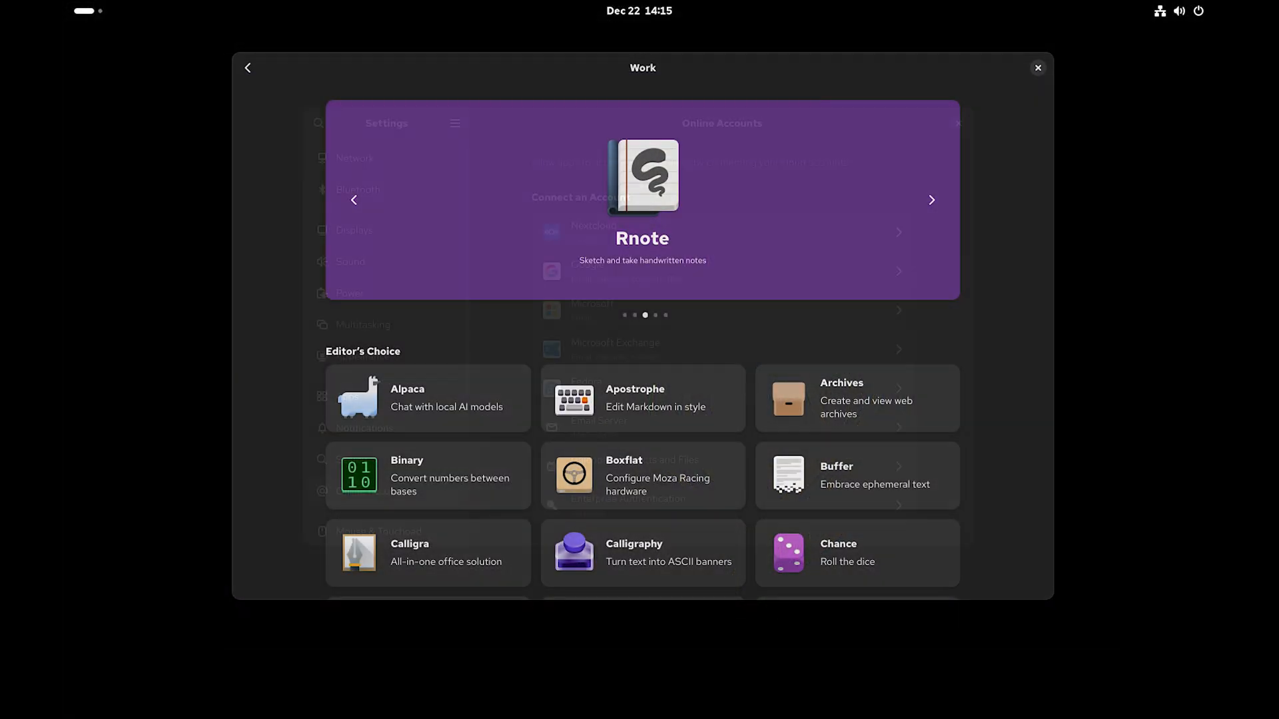
pyautogui.click(1037, 68)
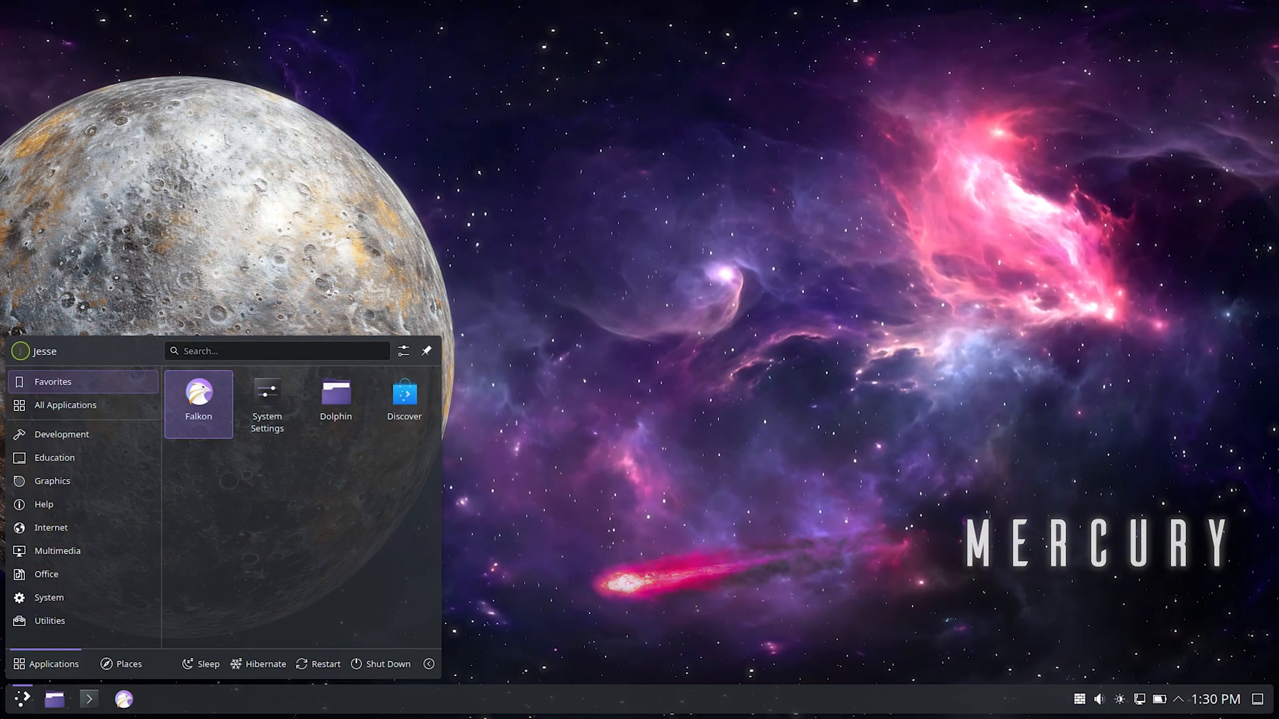
pyautogui.click(266, 392)
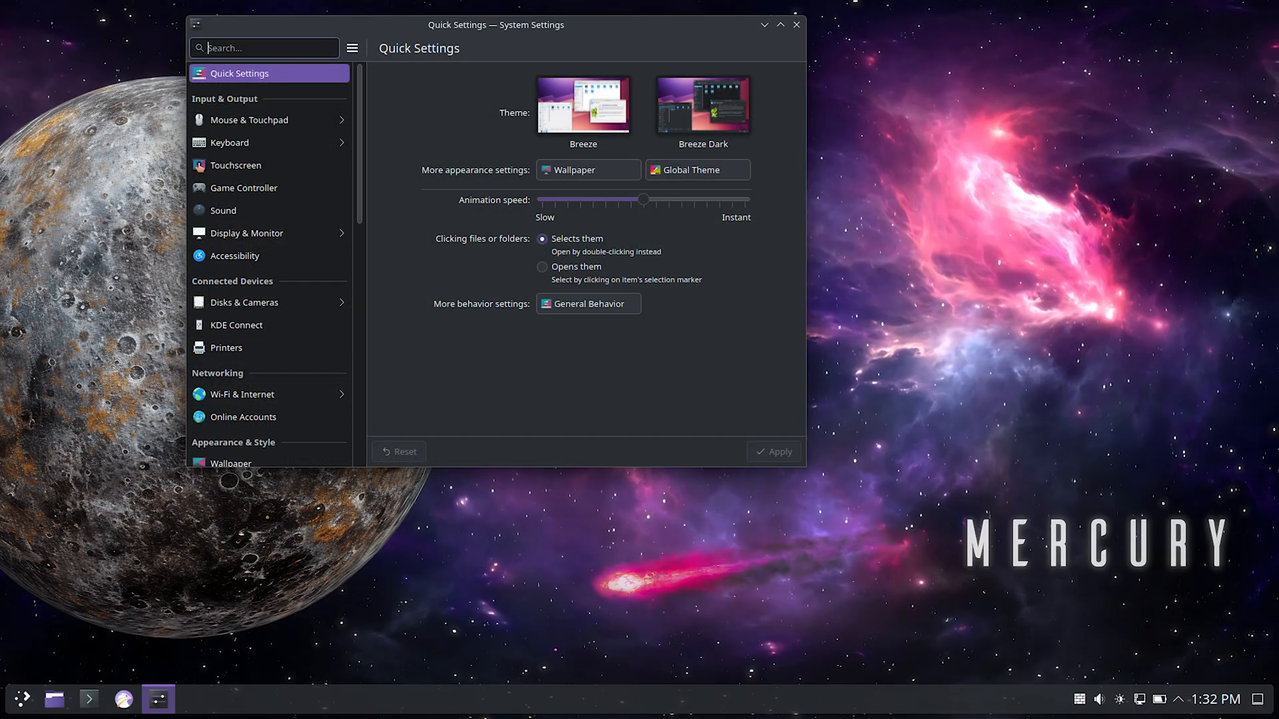